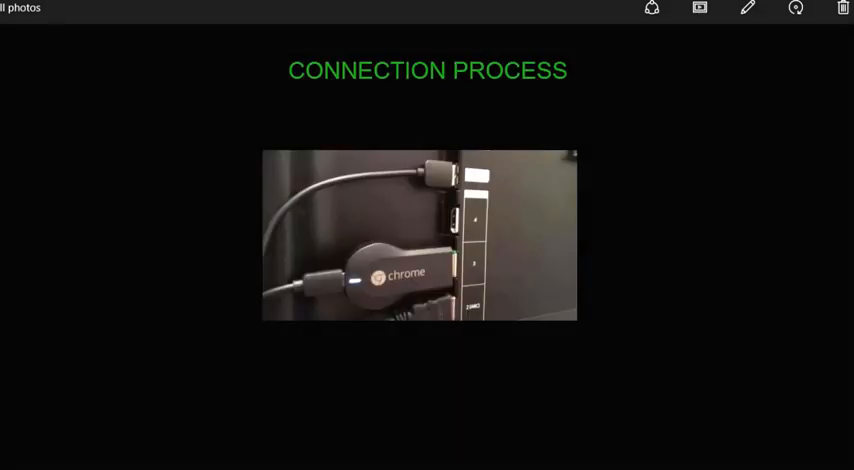
- Show the close-up of the Chromecast plugged into the TV's HDMI port with blue highlights
{"action": "left_click_drag", "start_coordinate": [284, 216], "coordinate": [510, 330]}
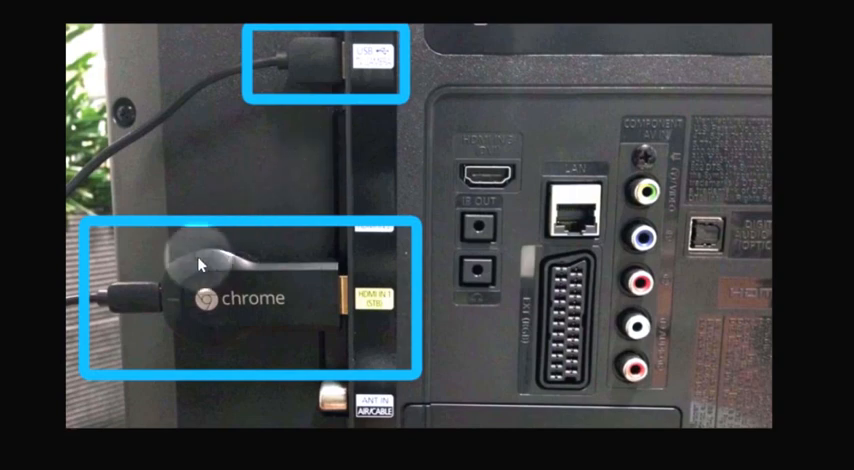
{"action": "mouse_move", "coordinate": [254, 176]}
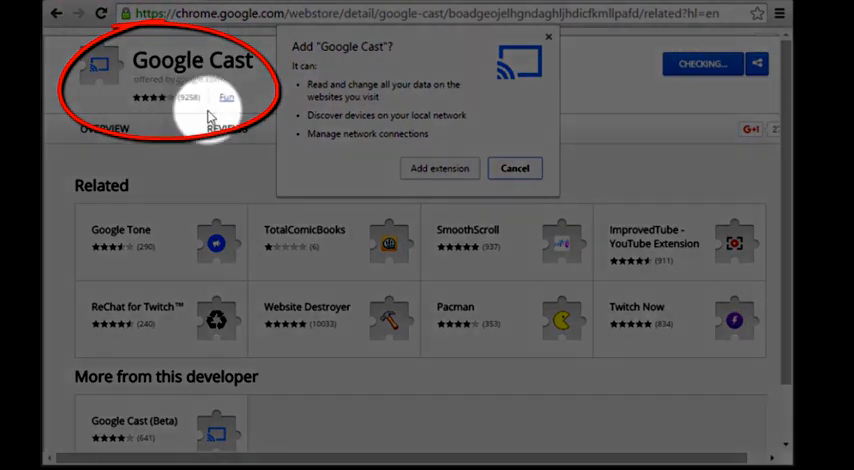
{"action": "mouse_move", "coordinate": [360, 96]}
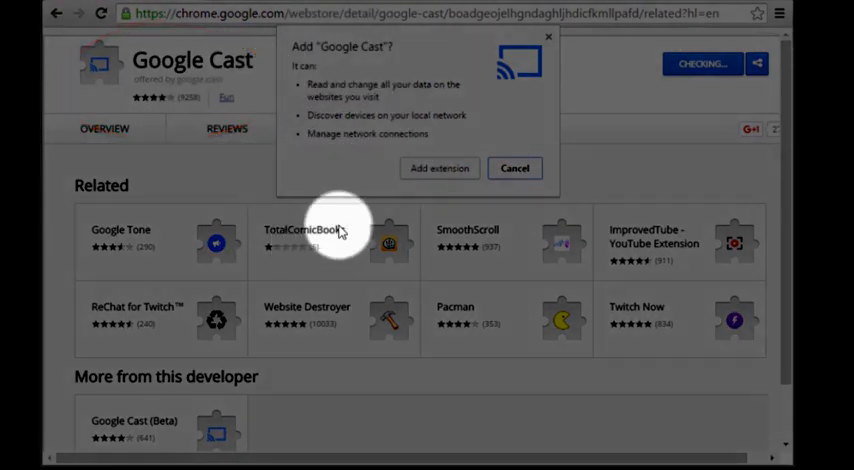
{"action": "mouse_move", "coordinate": [480, 136]}
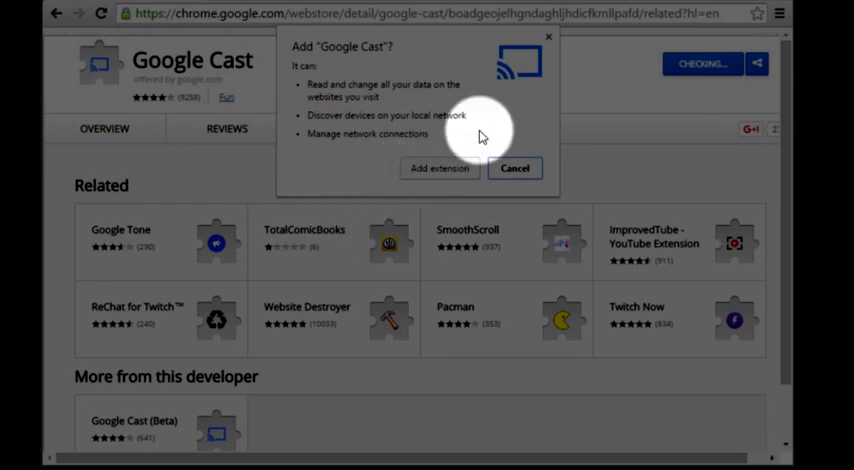
{"action": "mouse_move", "coordinate": [510, 100]}
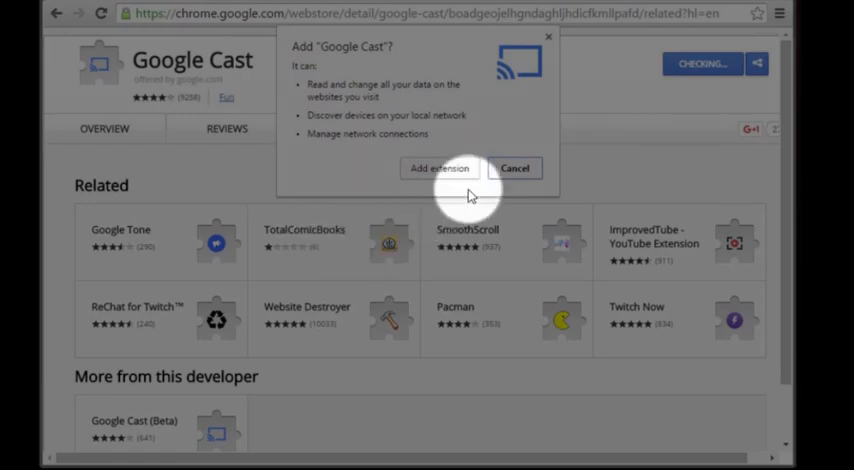
- Advance to the Chrome Web Store screenshot confirming Google Cast was added to Chrome
{"action": "left_click", "coordinate": [440, 168]}
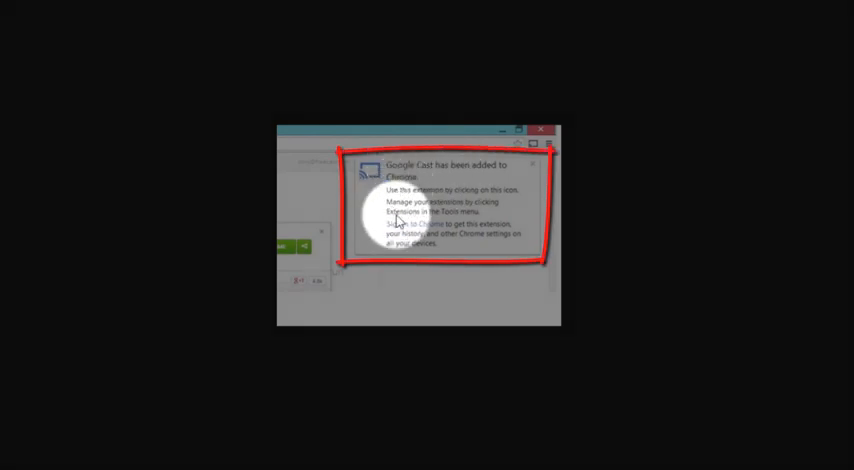
{"action": "mouse_move", "coordinate": [376, 180]}
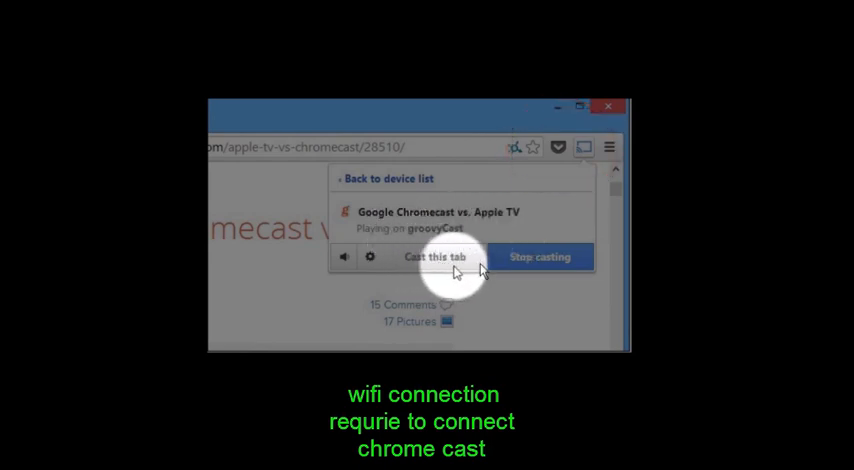
{"action": "mouse_move", "coordinate": [384, 210]}
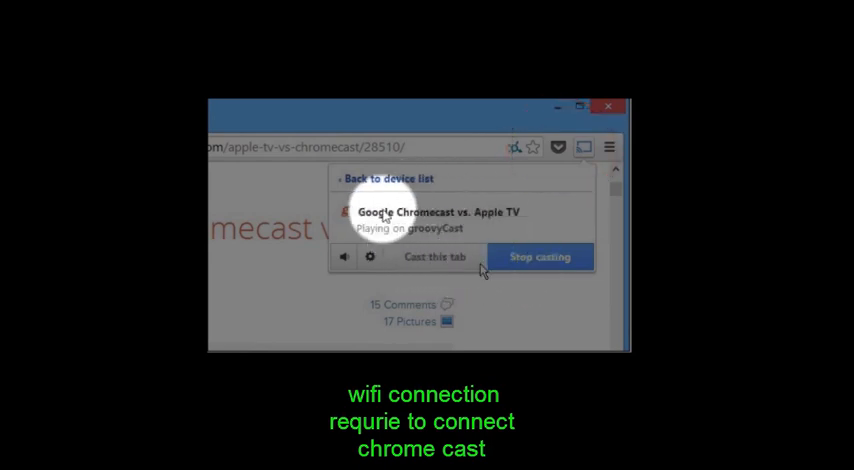